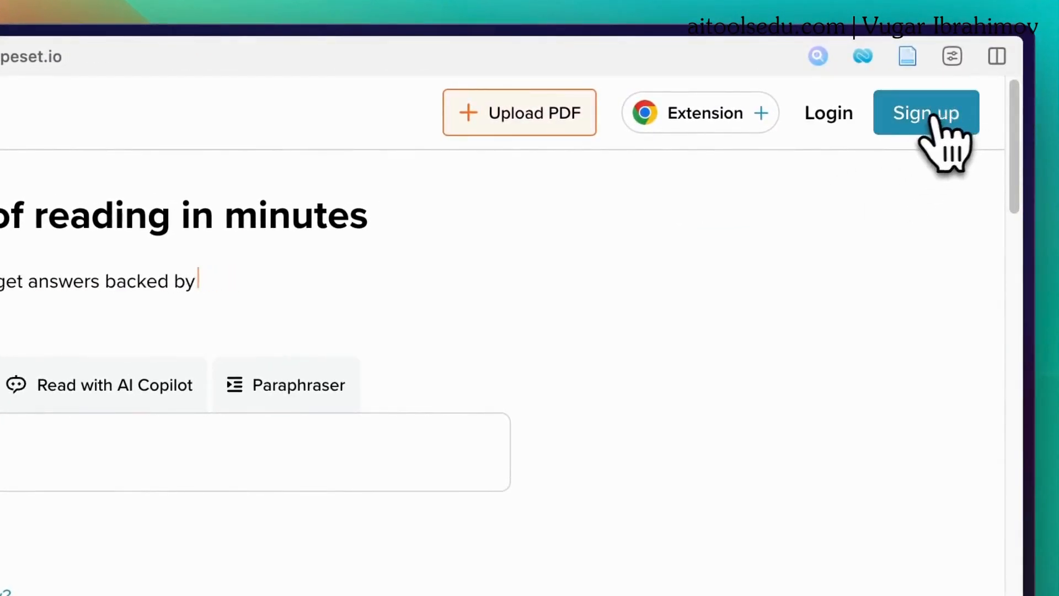
Sign in to the existing SciSpace account from the top bar
click(926, 113)
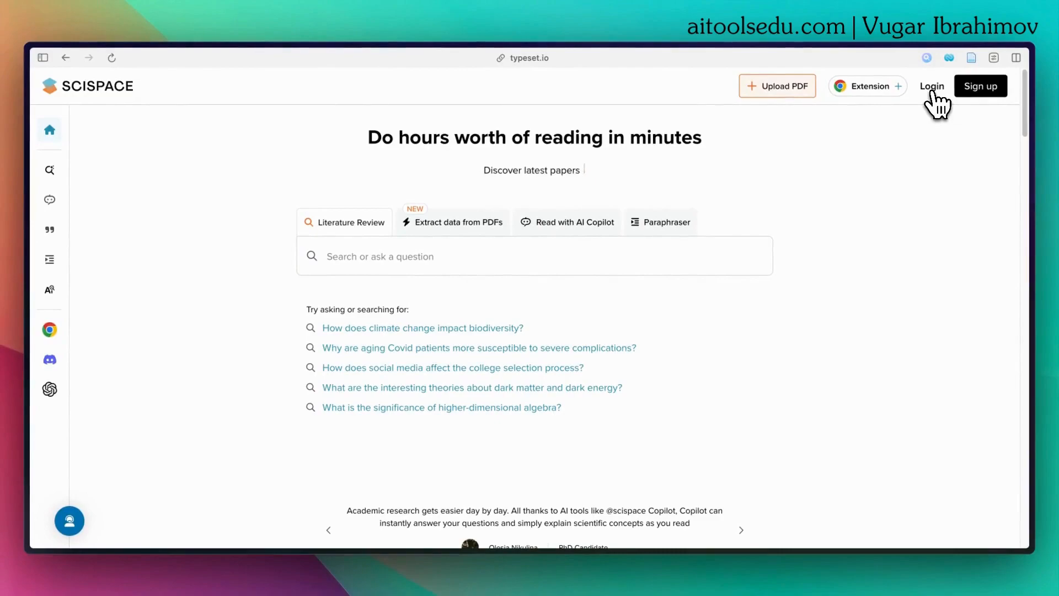
click(932, 86)
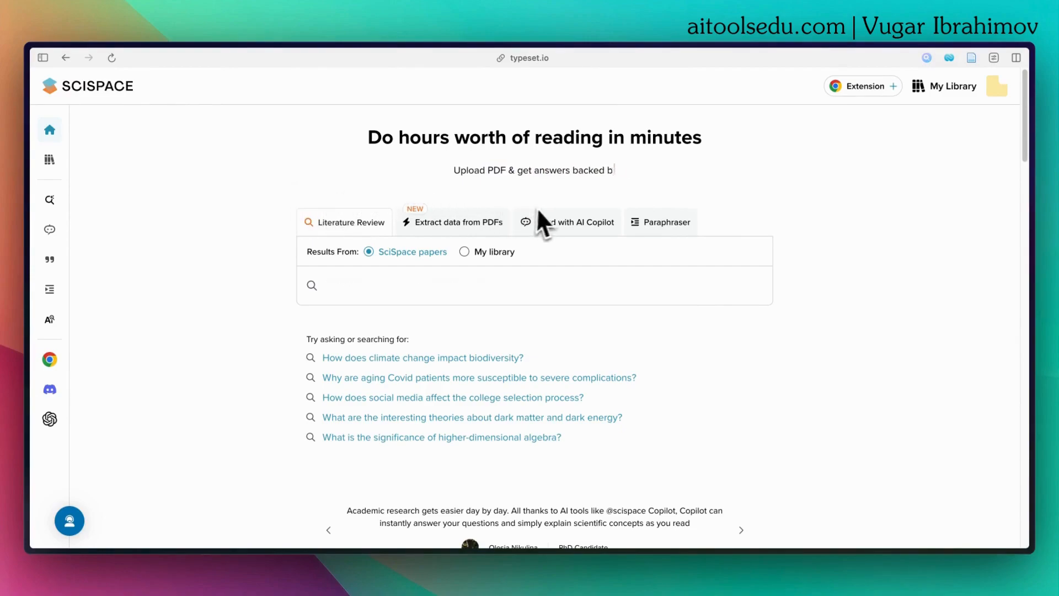
click(351, 222)
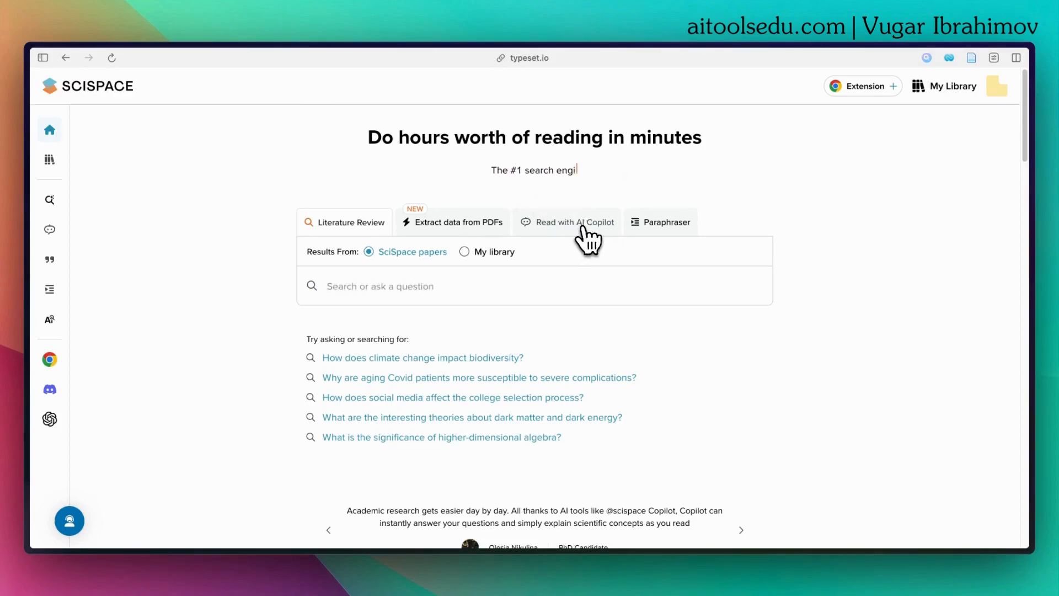
Choose Read with AI Copilot and upload the Paradox of Voting PDF
click(567, 222)
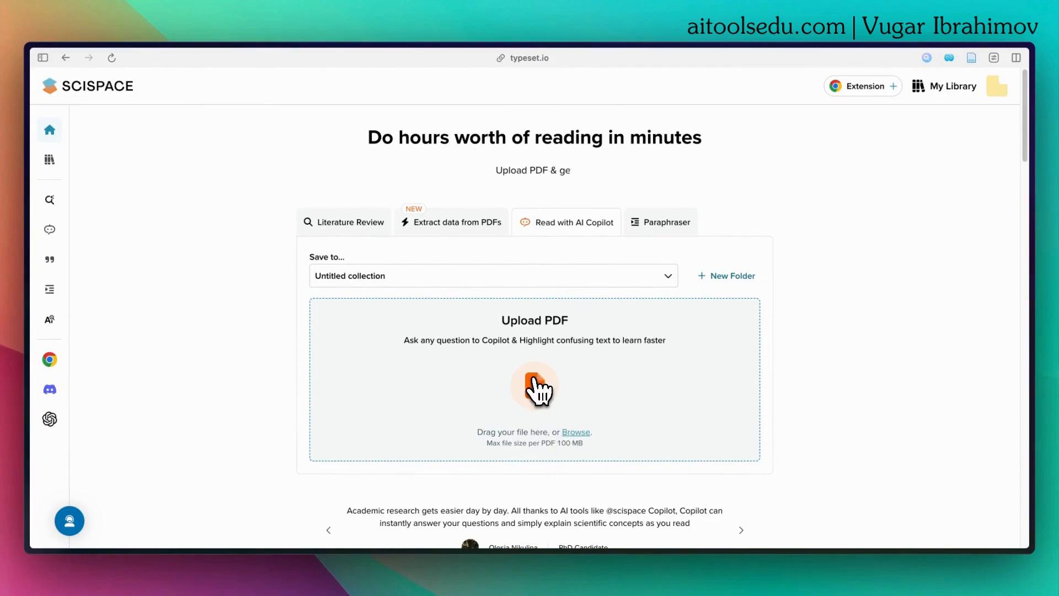
click(534, 387)
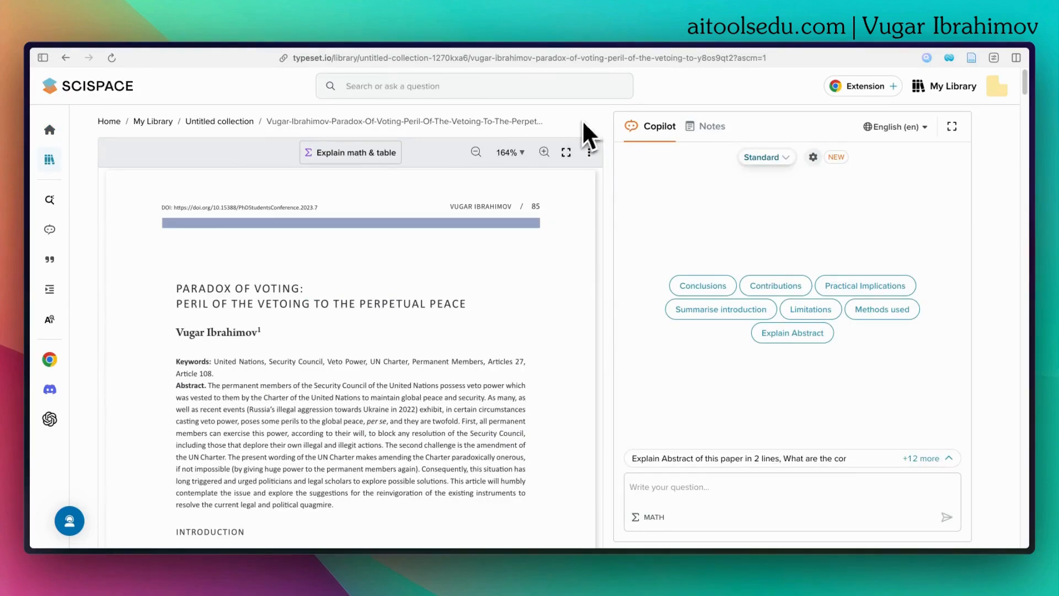
mouse_move(354, 250)
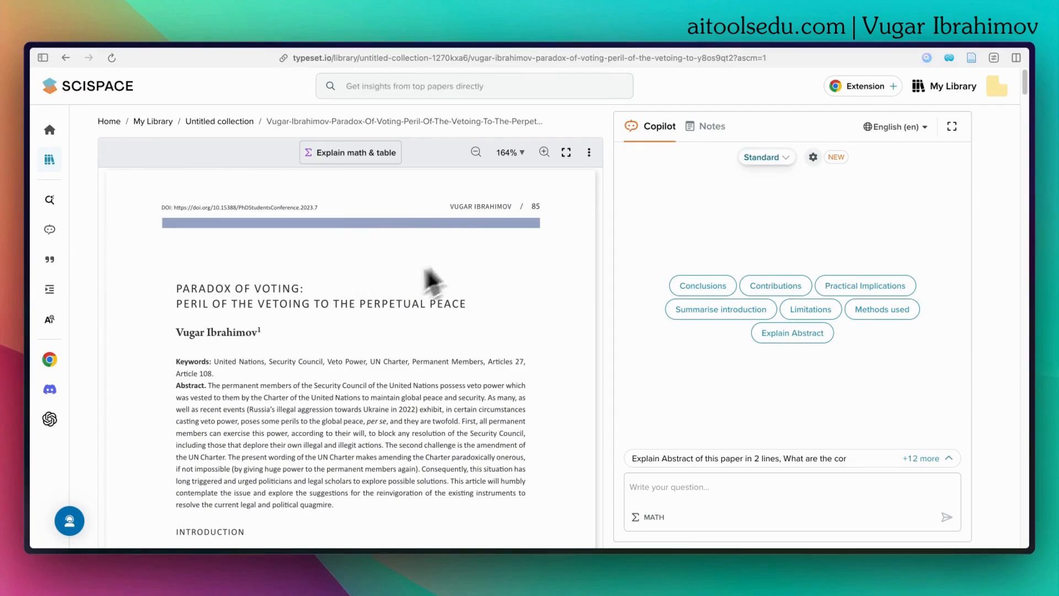
scroll(down, 3)
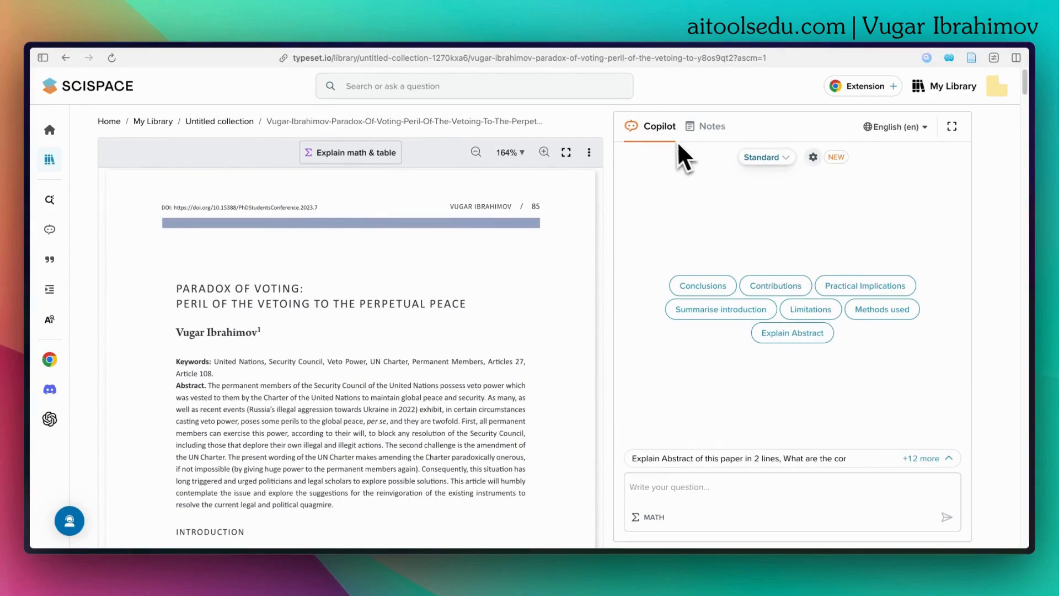
mouse_move(707, 270)
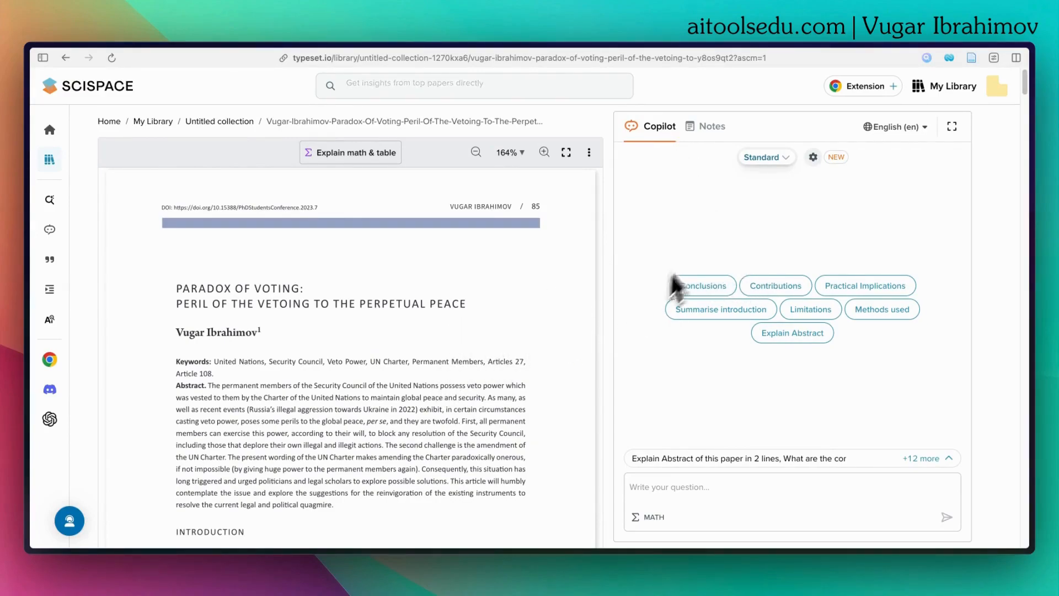
mouse_move(907, 182)
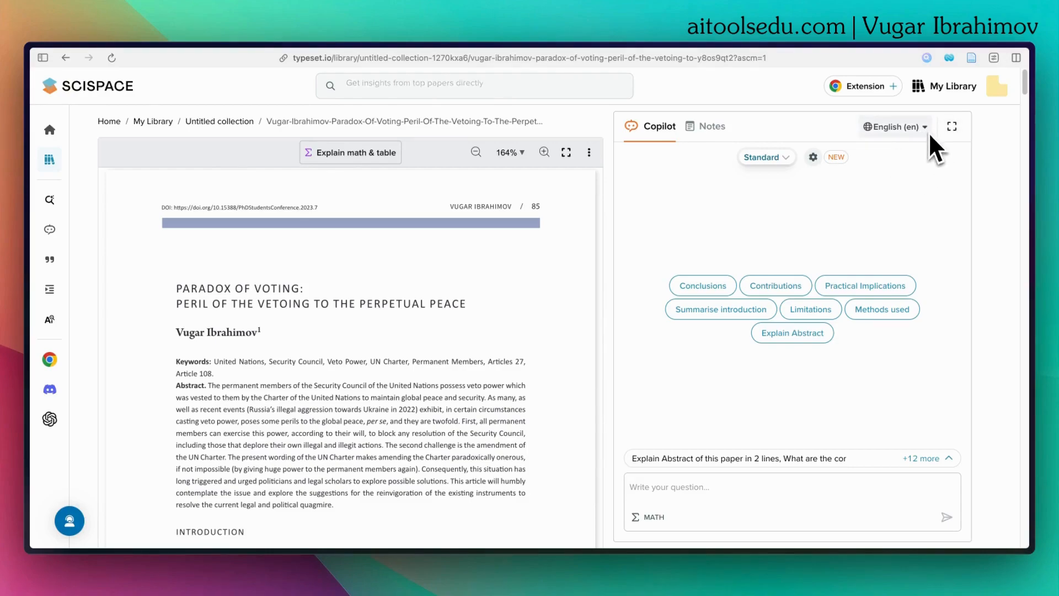
click(892, 127)
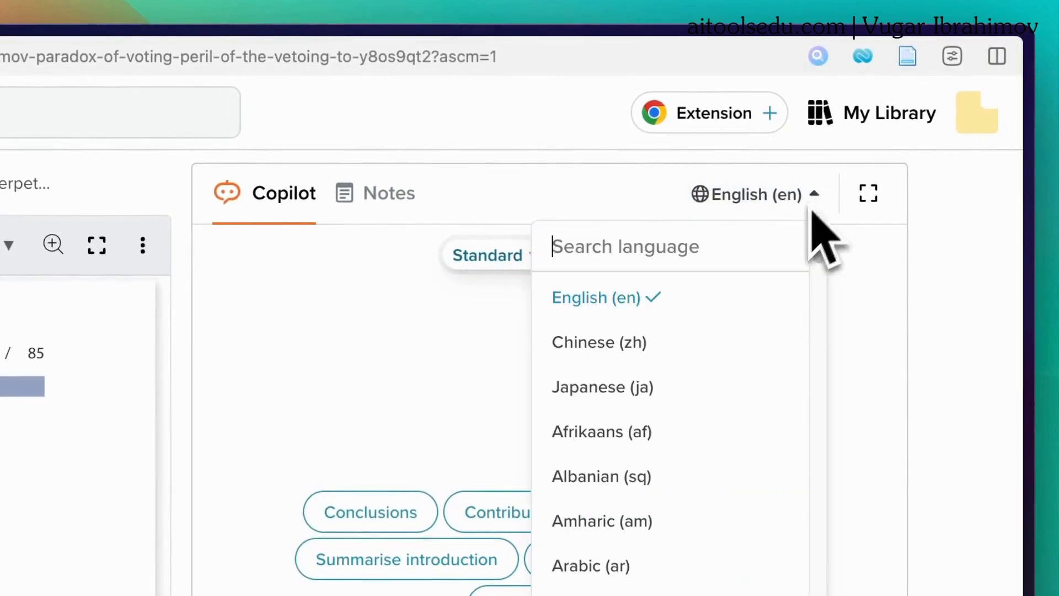
scroll(down, 3)
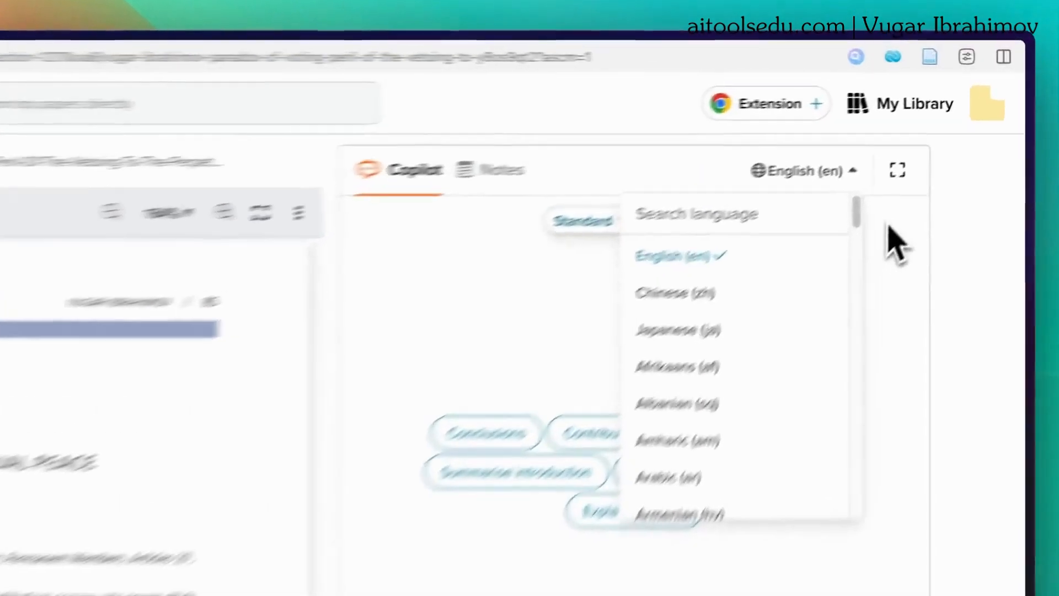
click(803, 170)
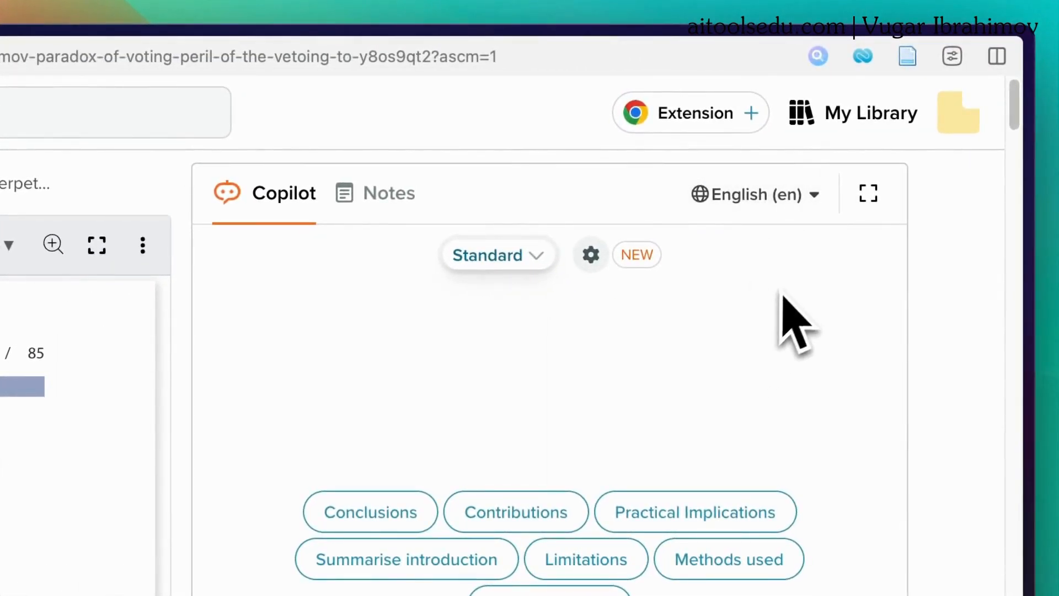
click(754, 194)
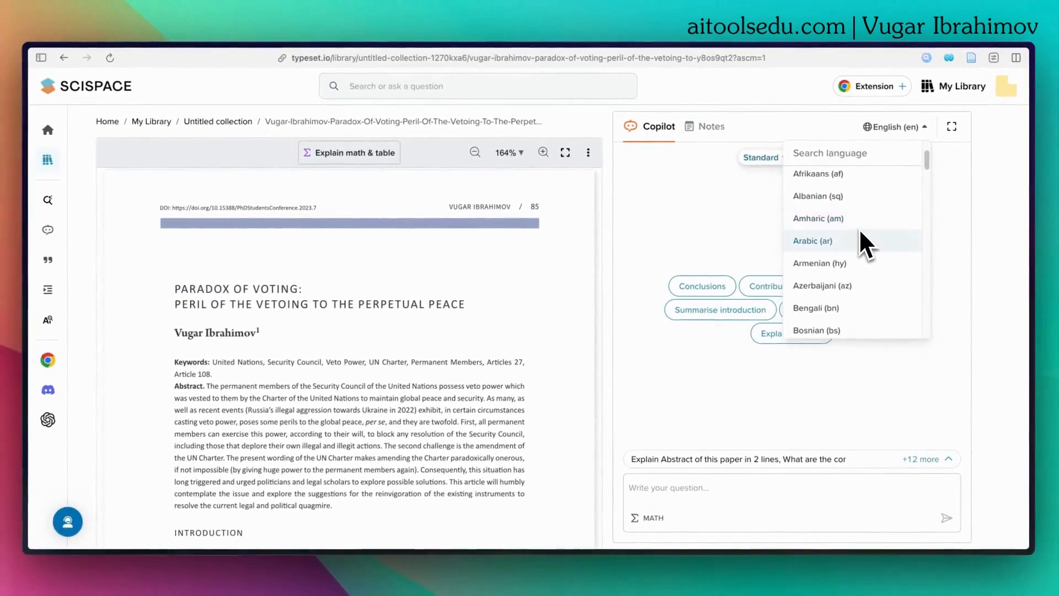
scroll(down, 3)
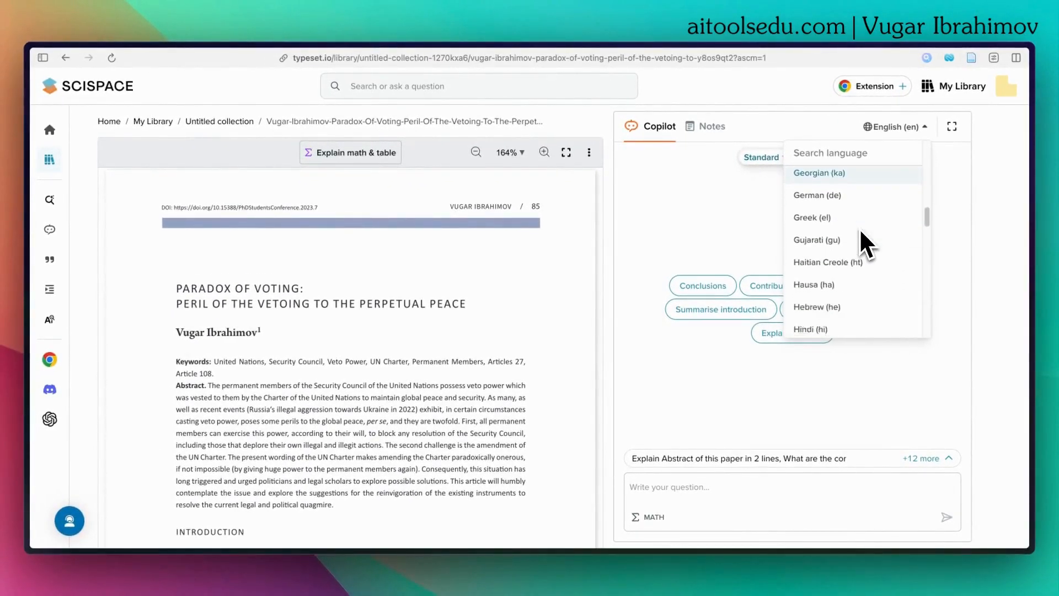
scroll(down, 3)
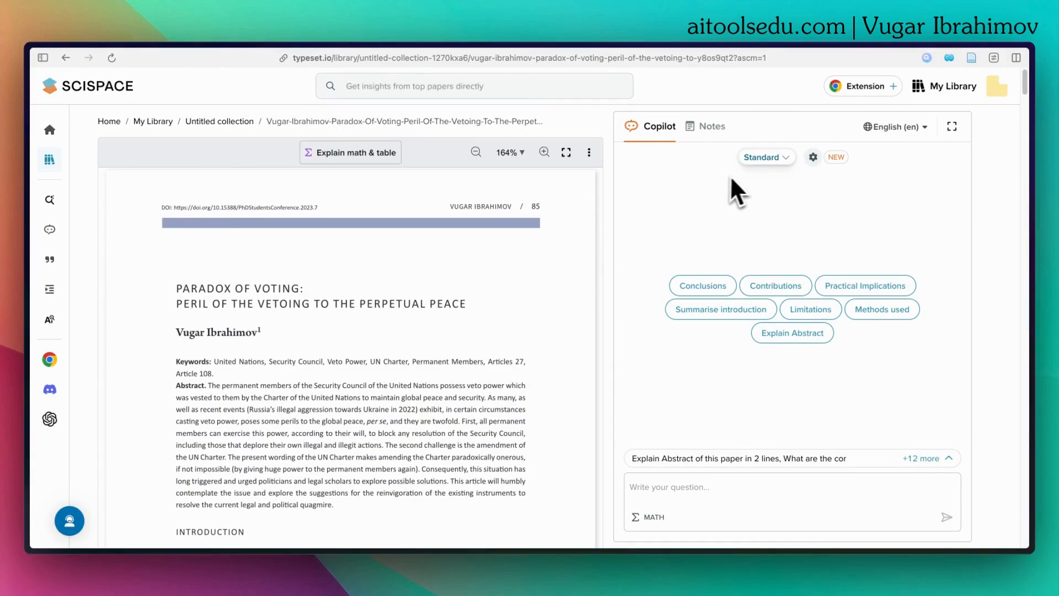
mouse_move(497, 305)
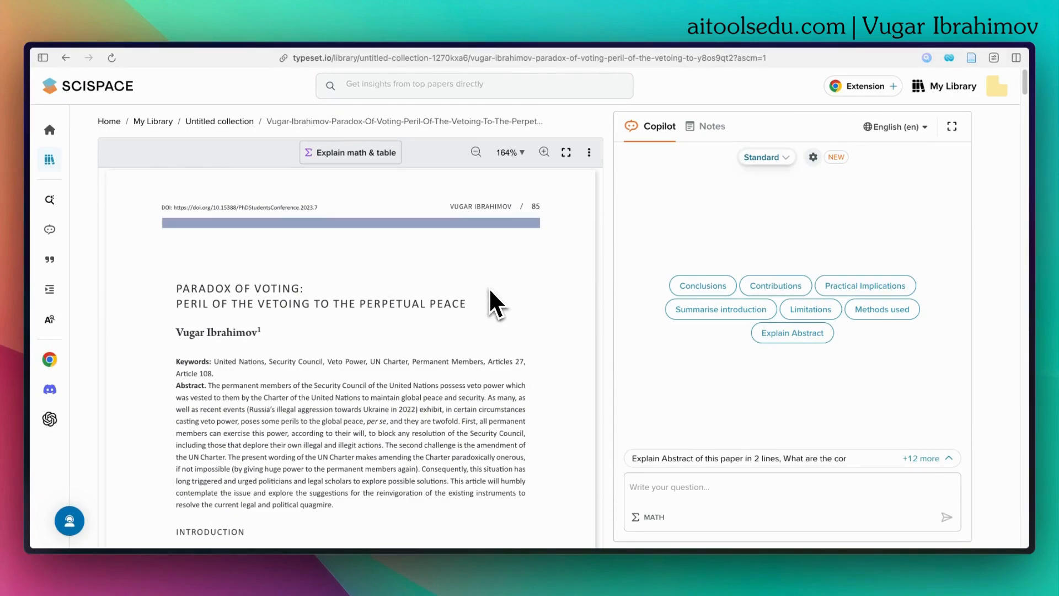
Scroll the paper down to its Introduction paragraph
scroll(down, 3)
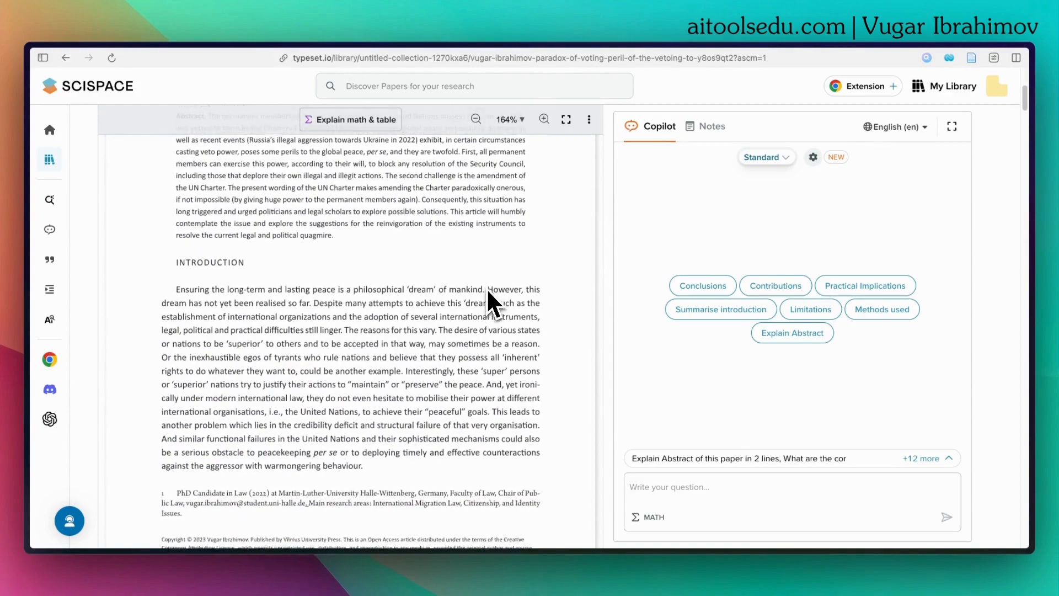
scroll(down, 3)
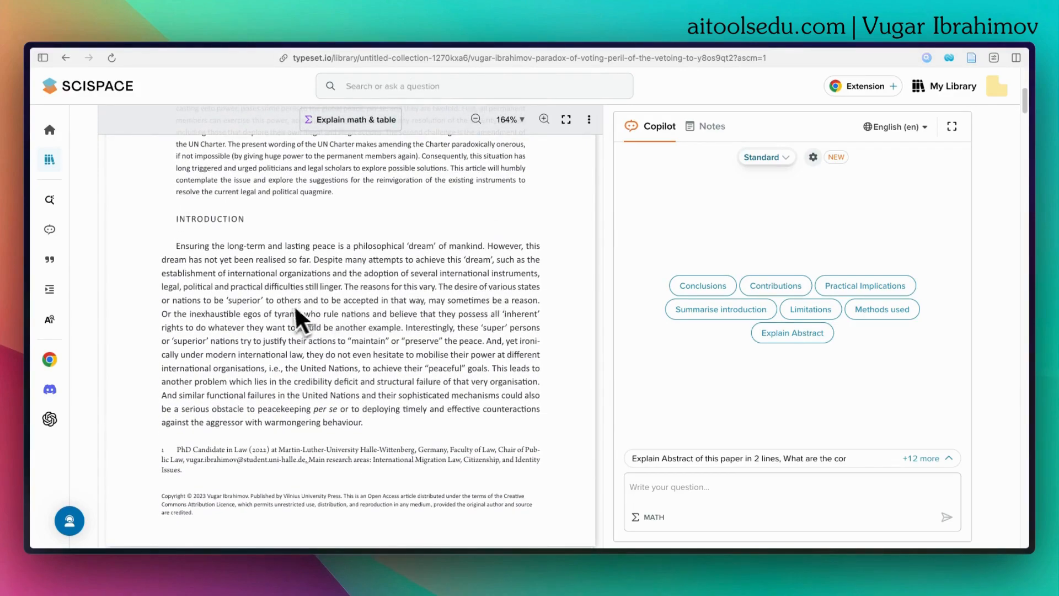
mouse_move(182, 263)
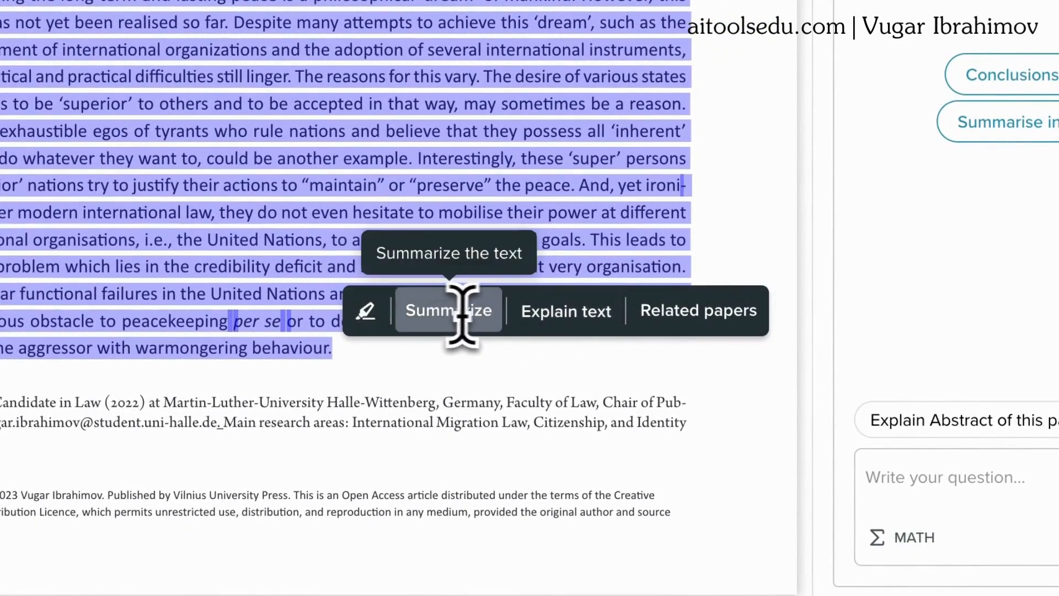
mouse_move(566, 311)
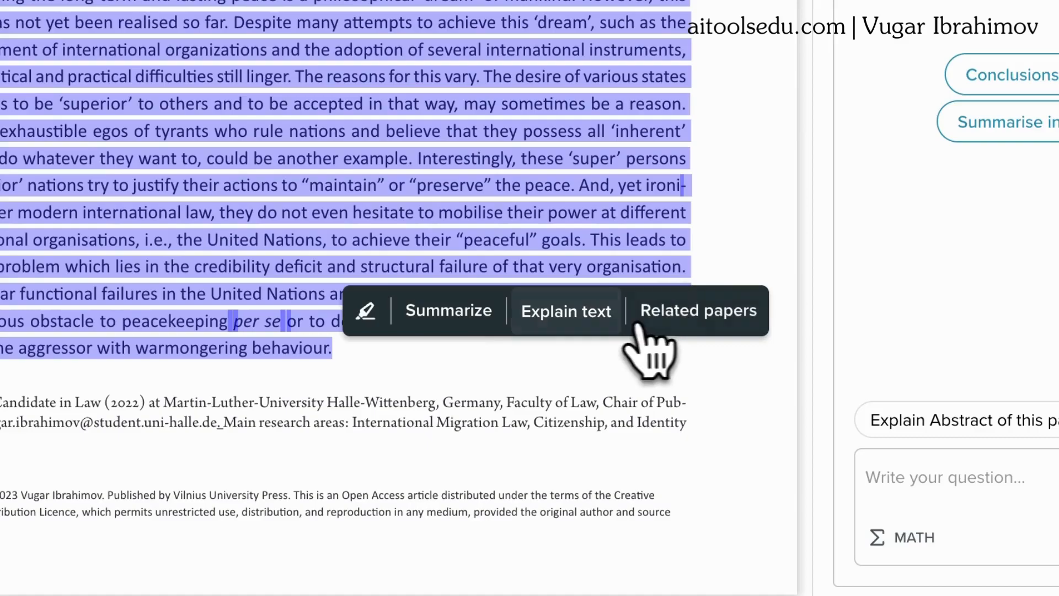
mouse_move(566, 311)
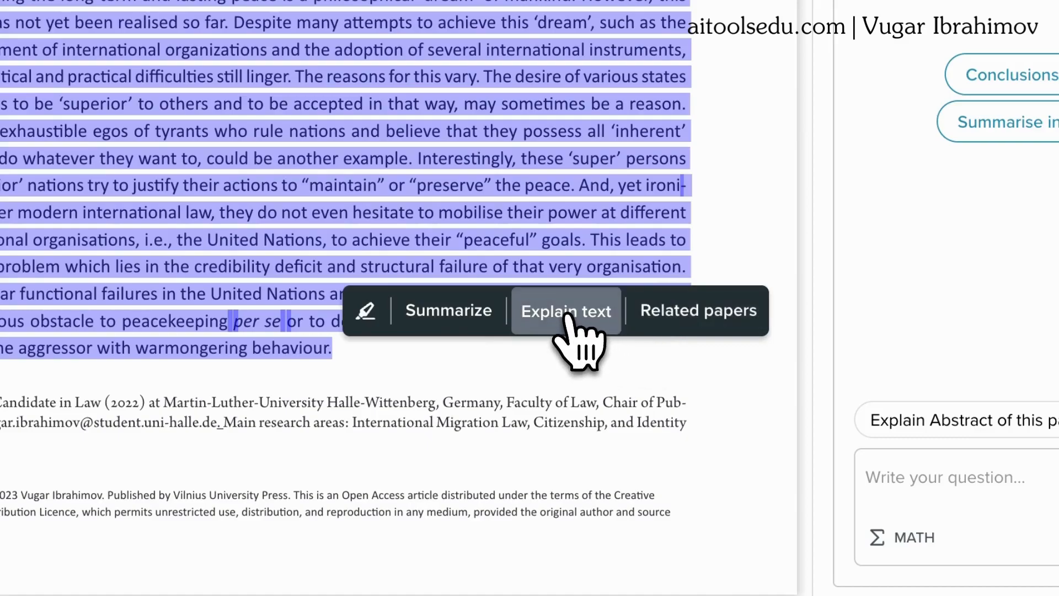
Request an Explain text answer for the selected Introduction and read through the bulleted reply
click(566, 311)
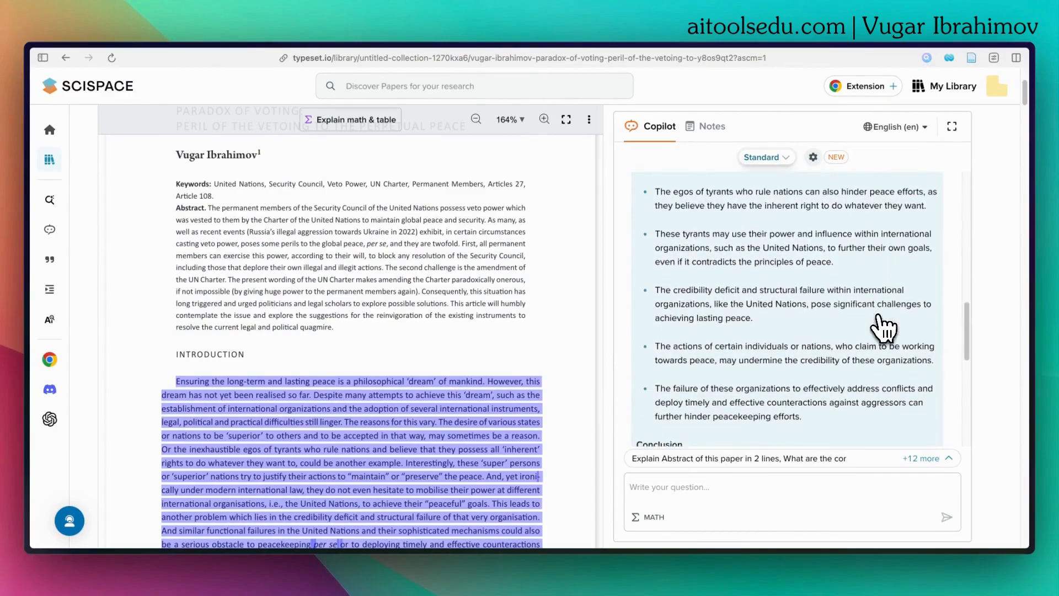
scroll(down, 3)
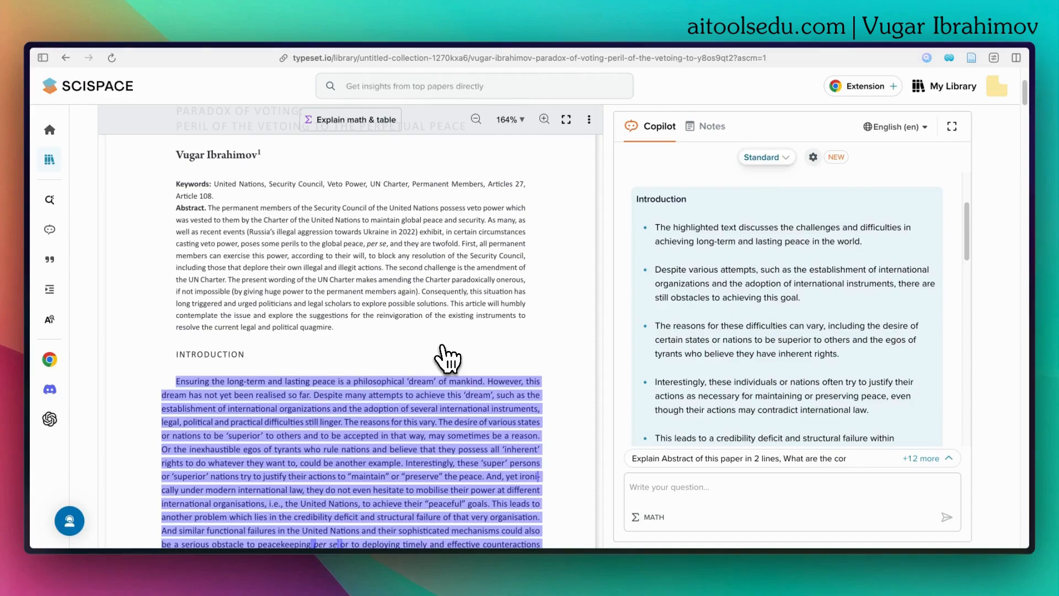
scroll(down, 3)
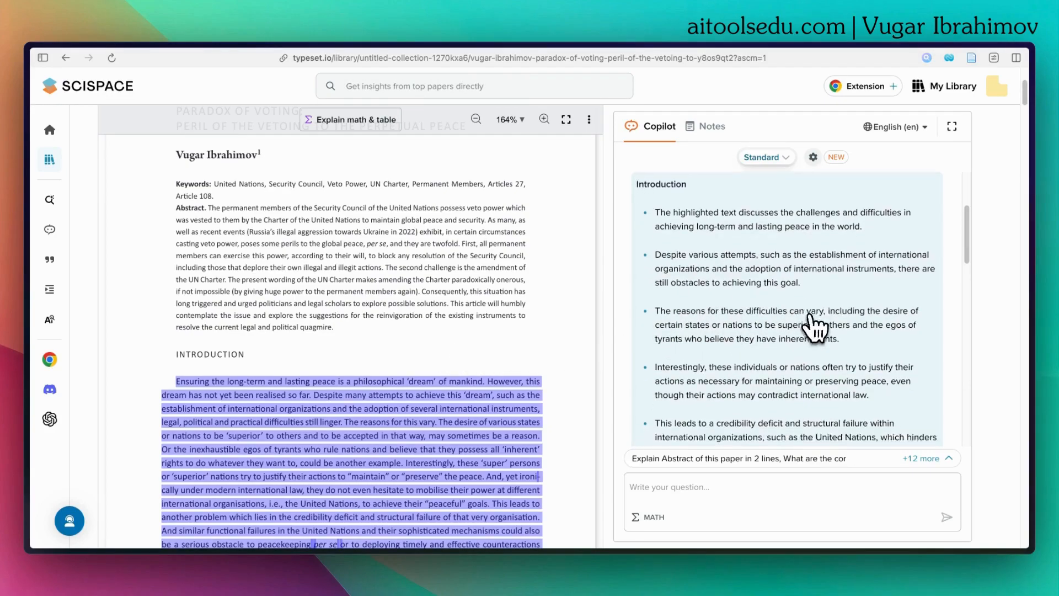
scroll(down, 3)
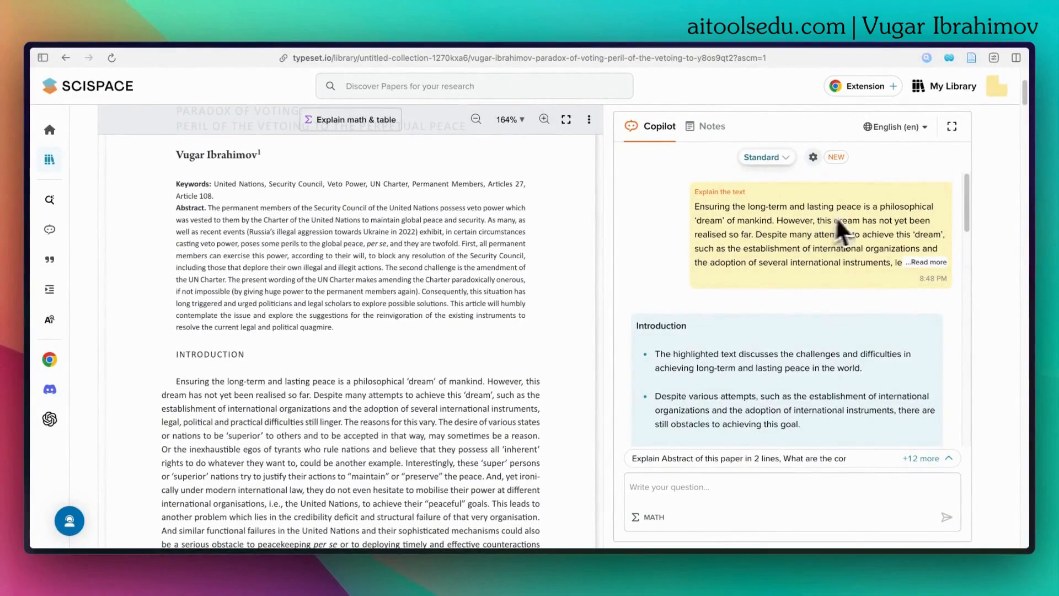
mouse_move(678, 185)
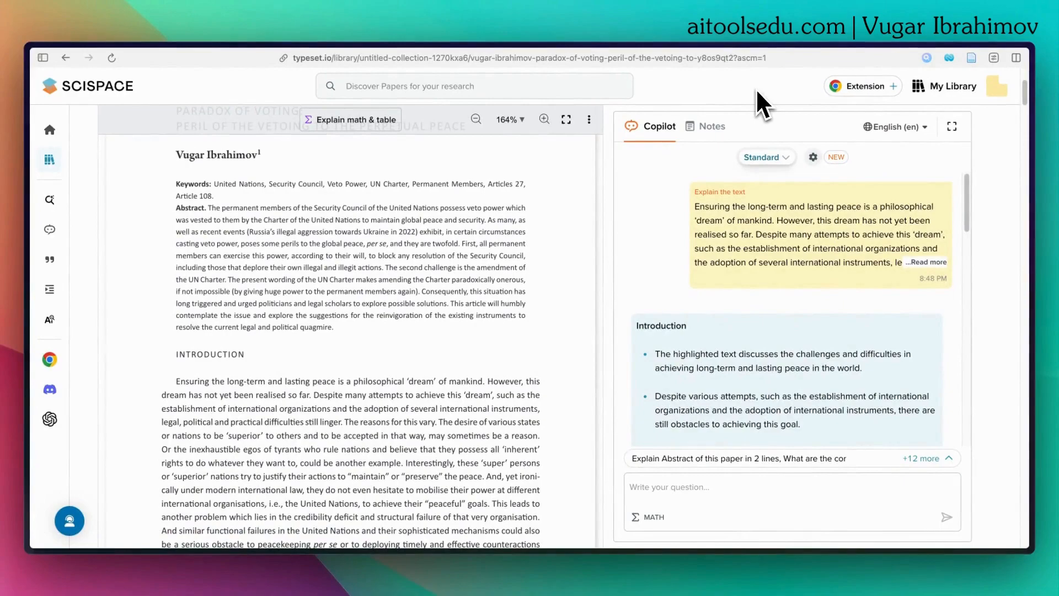
mouse_move(795, 101)
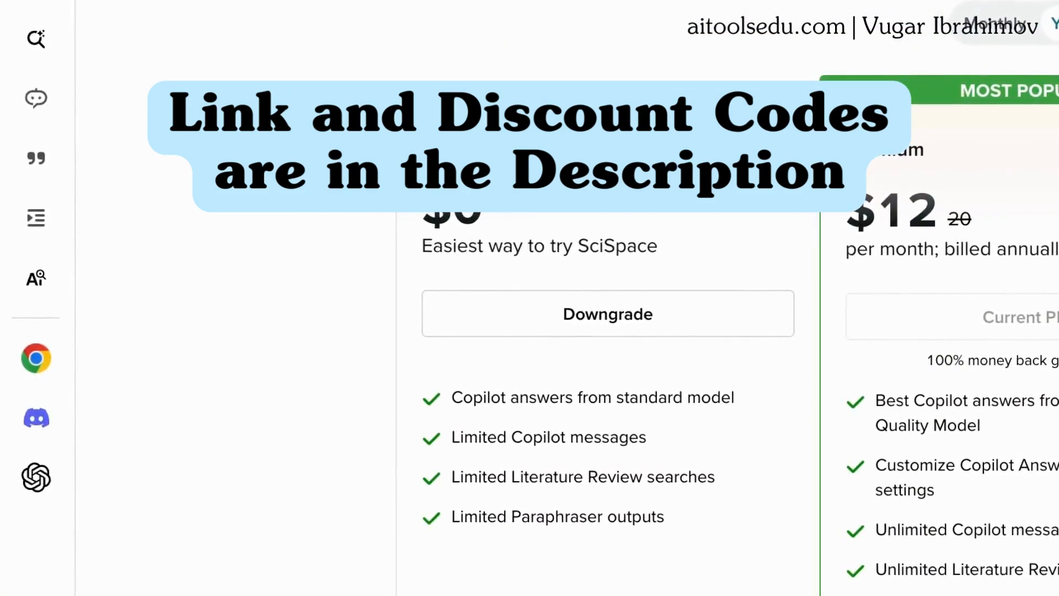
mouse_move(474, 480)
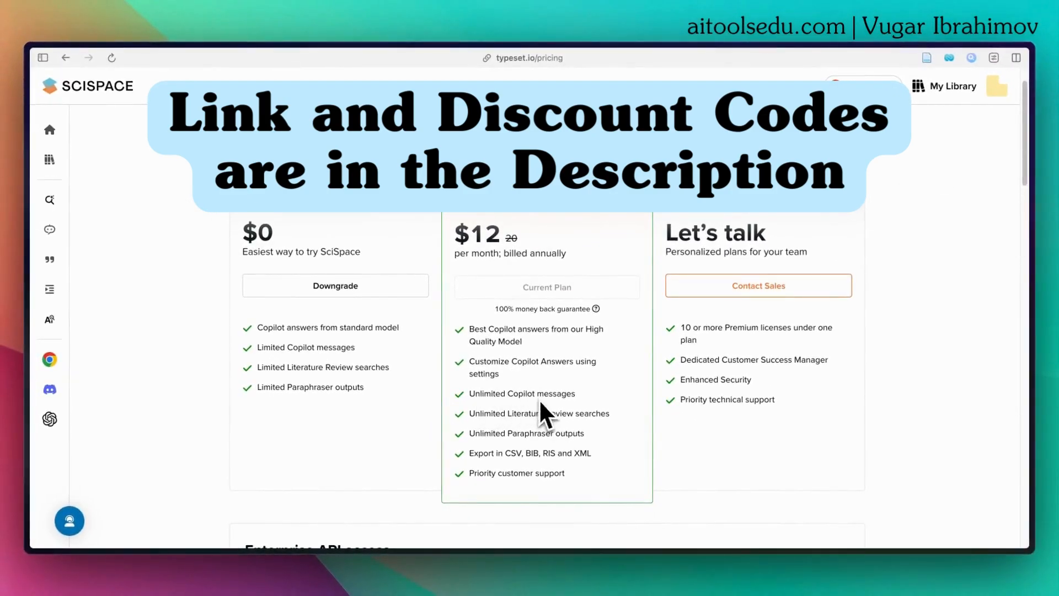
mouse_move(594, 440)
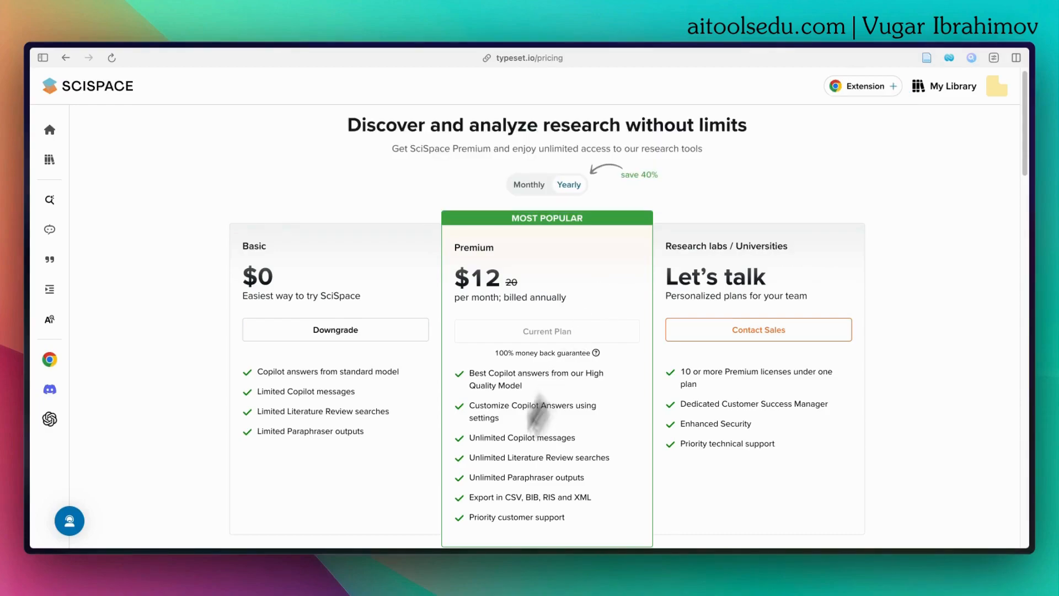
Return from the pricing plans to the SciSpace home page via the logo
click(49, 129)
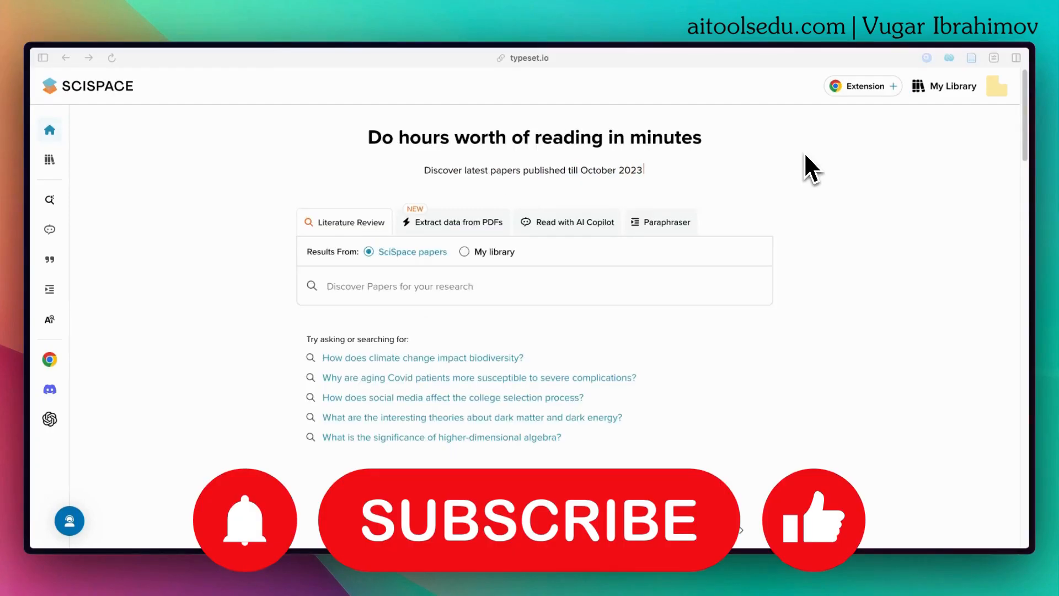